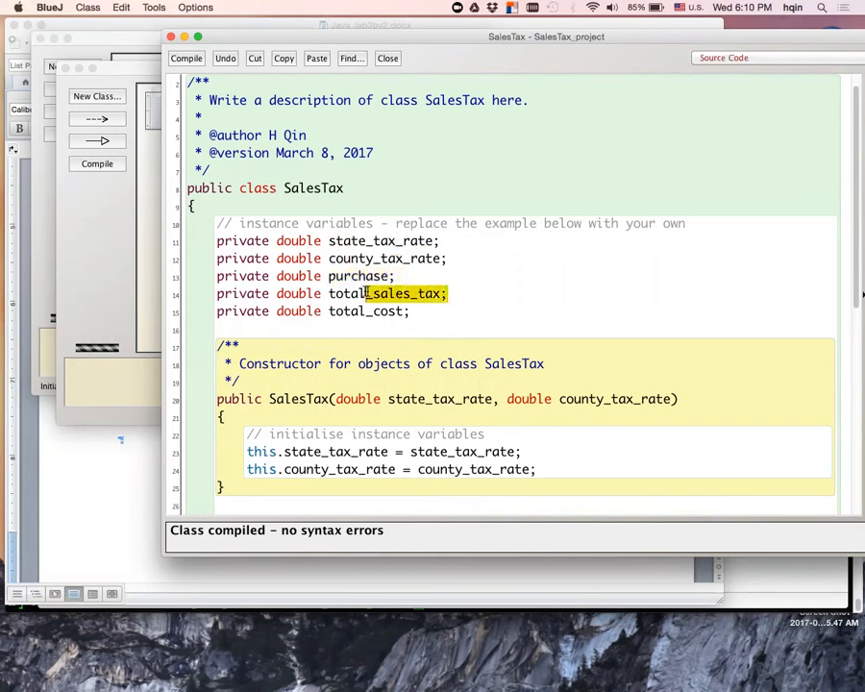
Create the SalesTax object with state tax rate 0.06 and county tax rate 0.0.
scroll(down, 3)
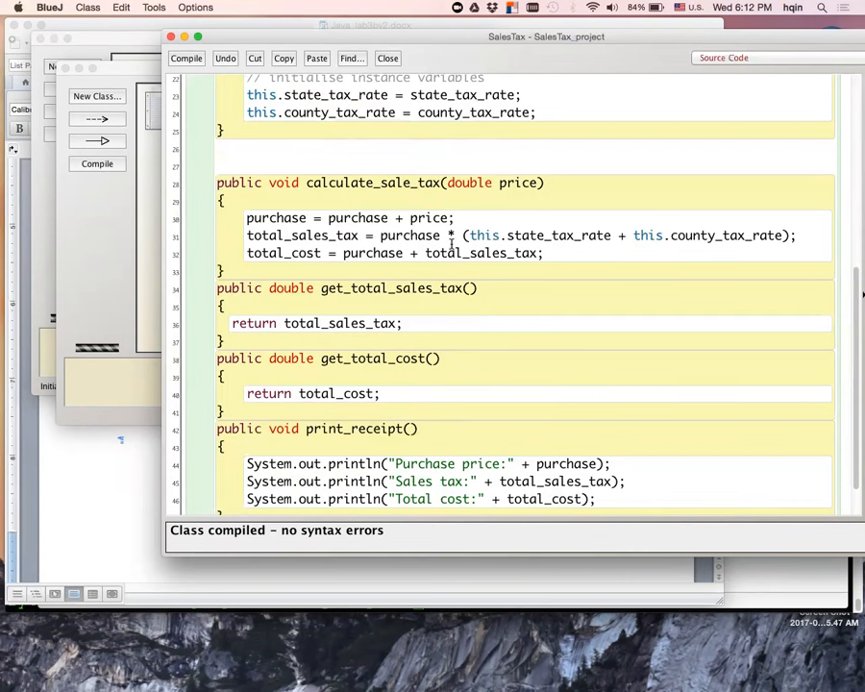
drag(463, 235, 790, 235)
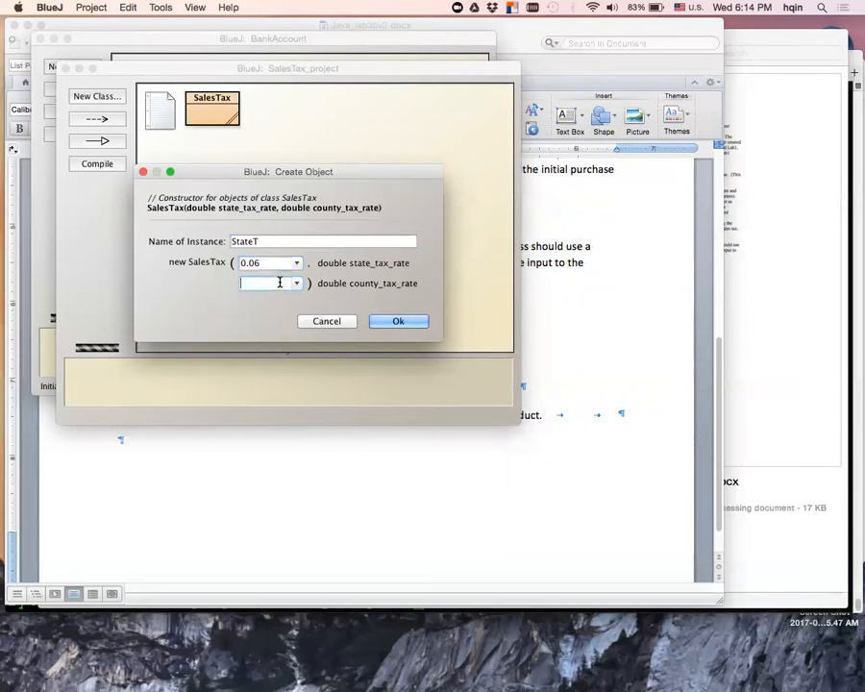
text(0.0)
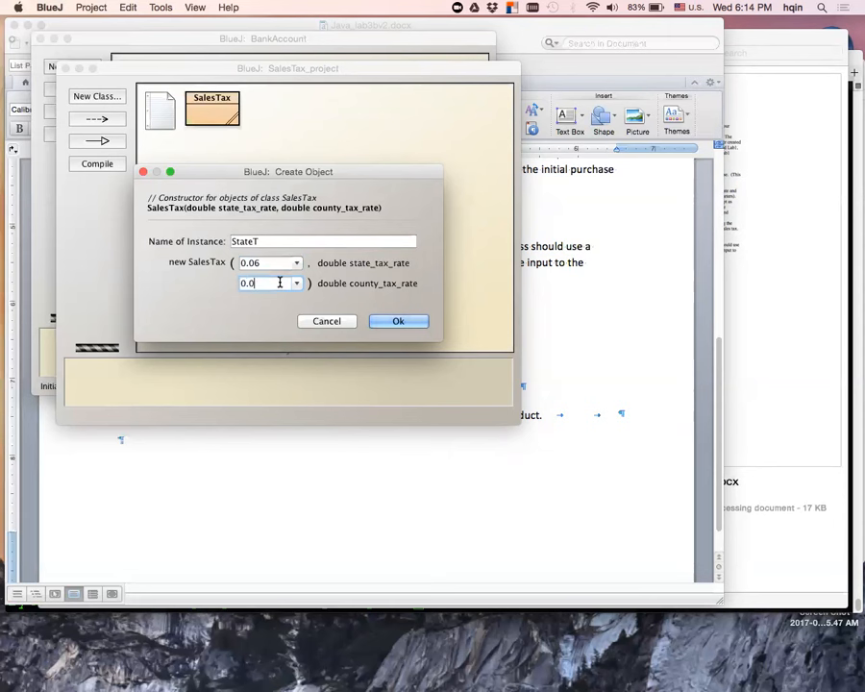
click(398, 319)
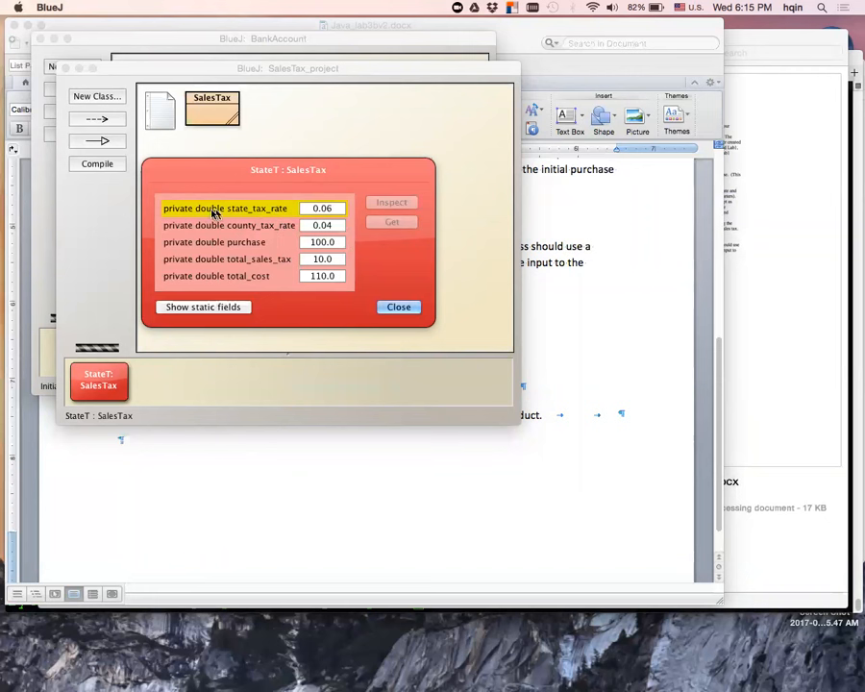
Bring up the StateT object's context menu listing its methods after inspection.
right_click(98, 381)
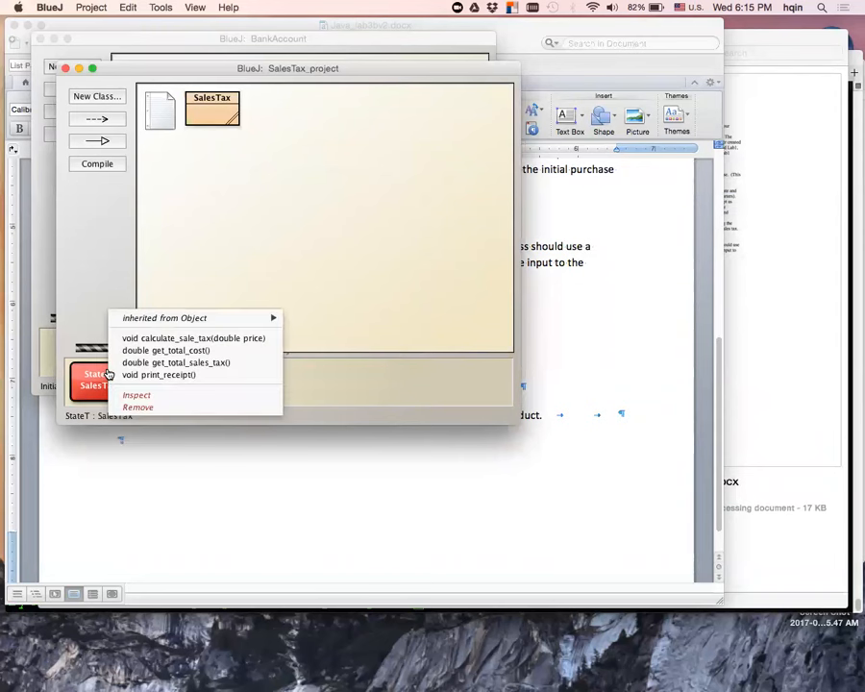
Start a calculate_sale_tax call on StateT, ready for a price value.
click(176, 362)
text(50)
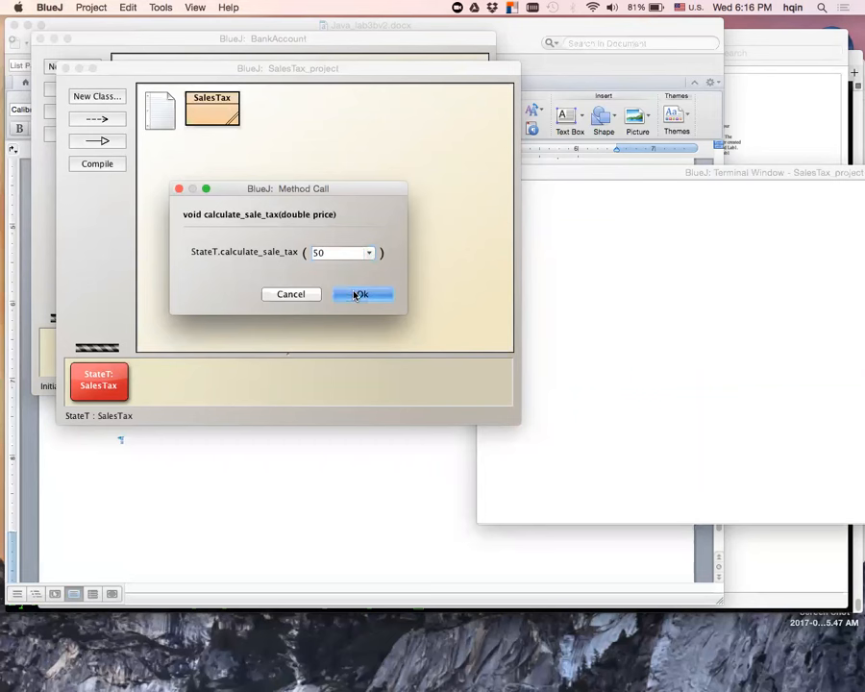
Run calculate_sale_tax on StateT with price 50, giving purchase 150, tax 15, cost 165.
click(362, 294)
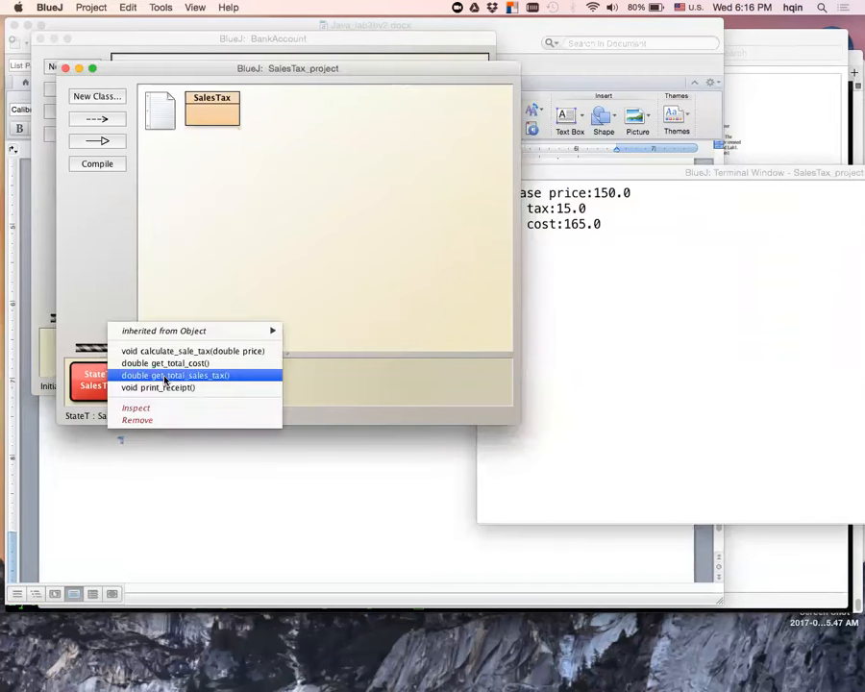